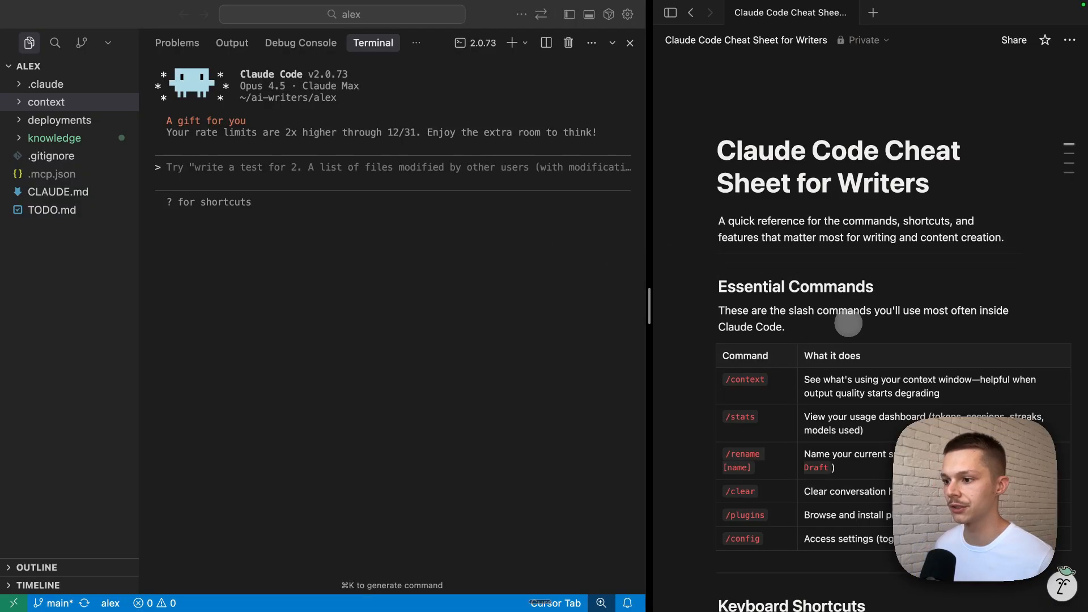
Step: Start typing the /context slash command at the Claude Code prompt
{"action": "scroll", "scroll_direction": "down", "scroll_amount": 3}
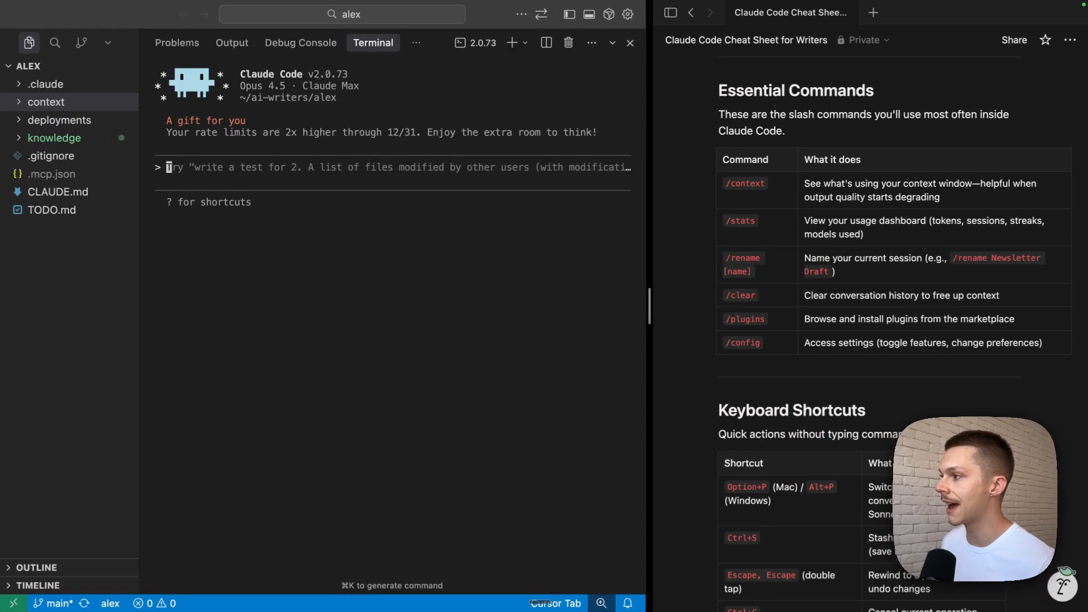
{"action": "type", "text": "/context"}
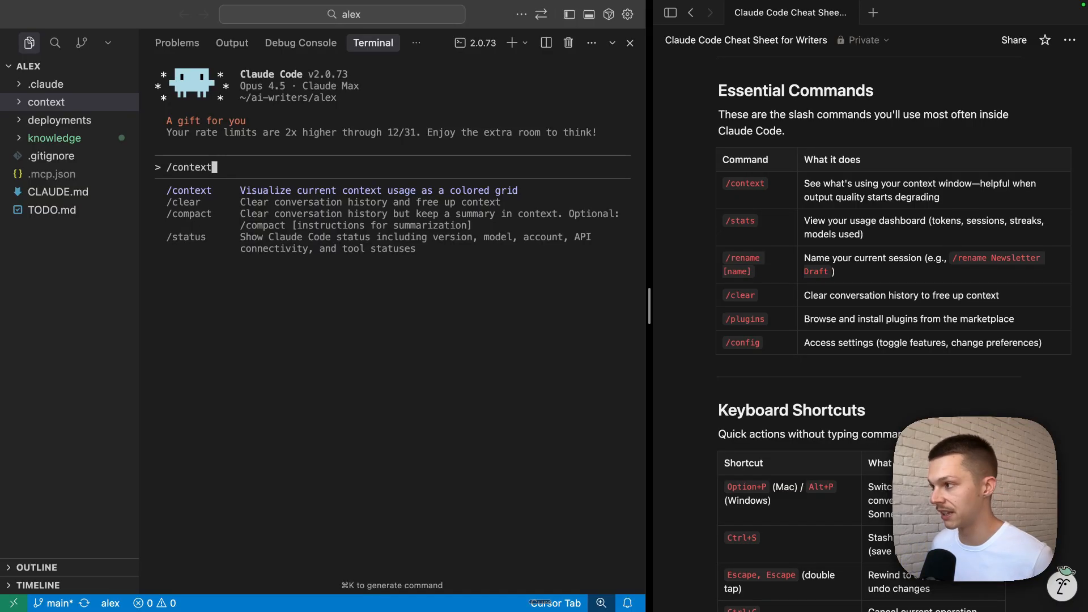
Step: Run /context and scroll its token usage breakdown (113k of 200k)
{"action": "key", "text": "Enter"}
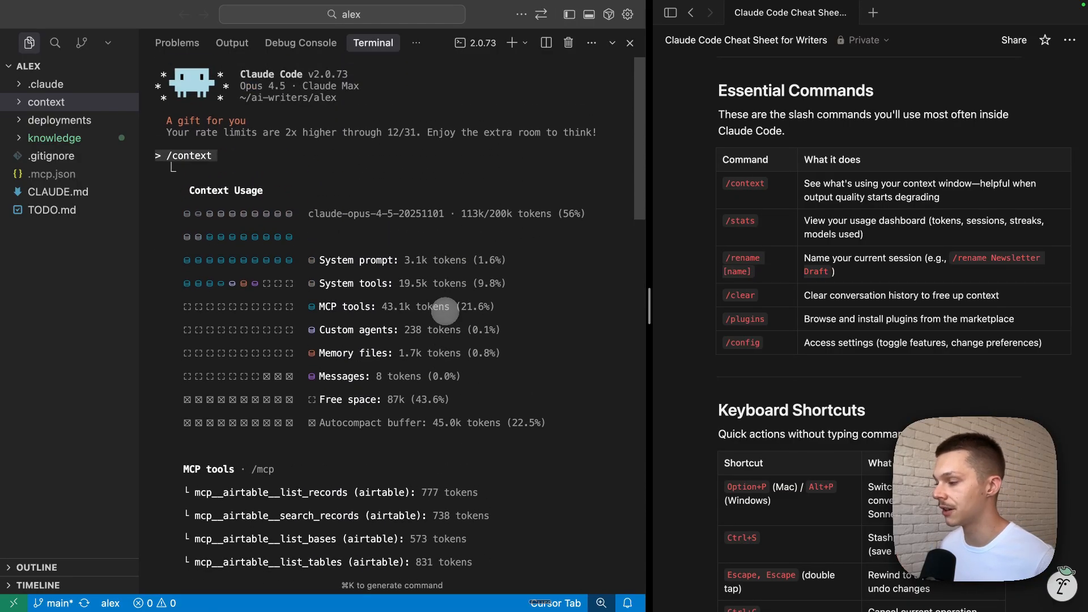
{"action": "scroll", "scroll_direction": "down", "scroll_amount": 3}
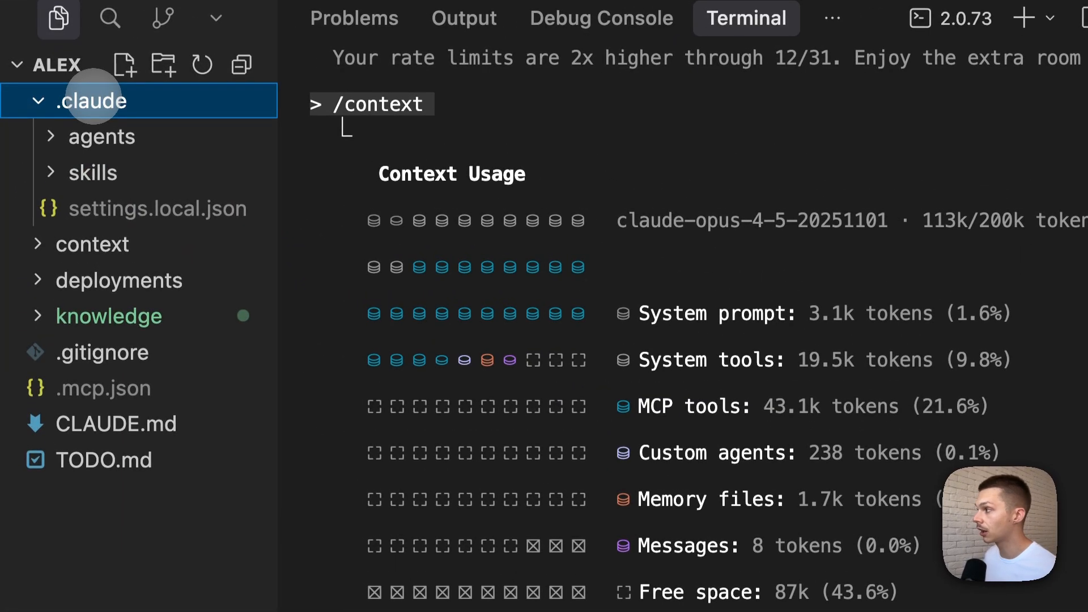
Step: Expand and collapse agents and context, select deployments, then expand knowledge
{"action": "left_click", "coordinate": [101, 137]}
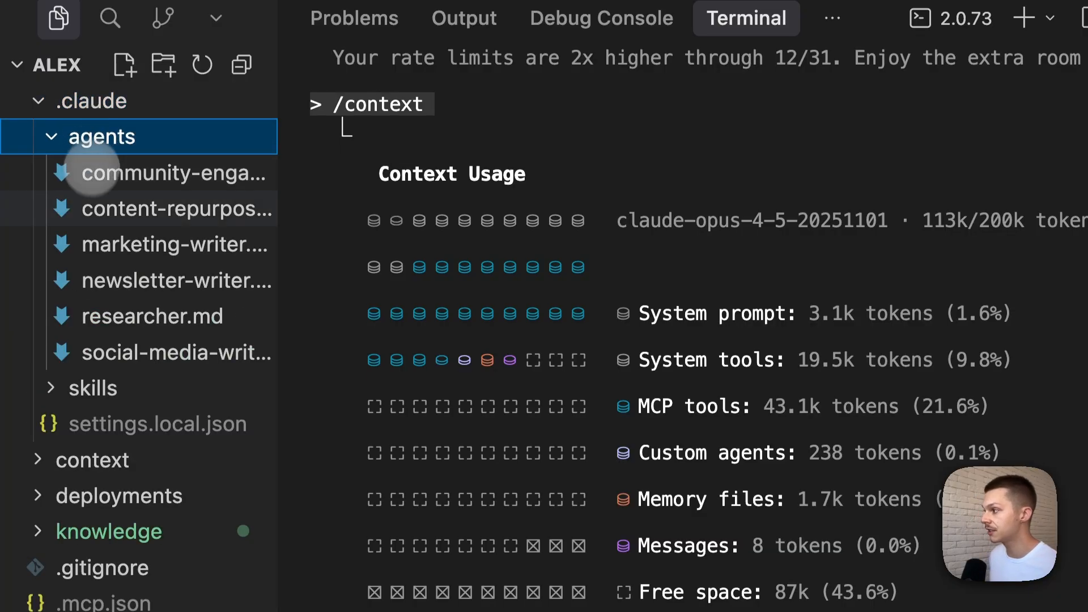
{"action": "left_click", "coordinate": [102, 136]}
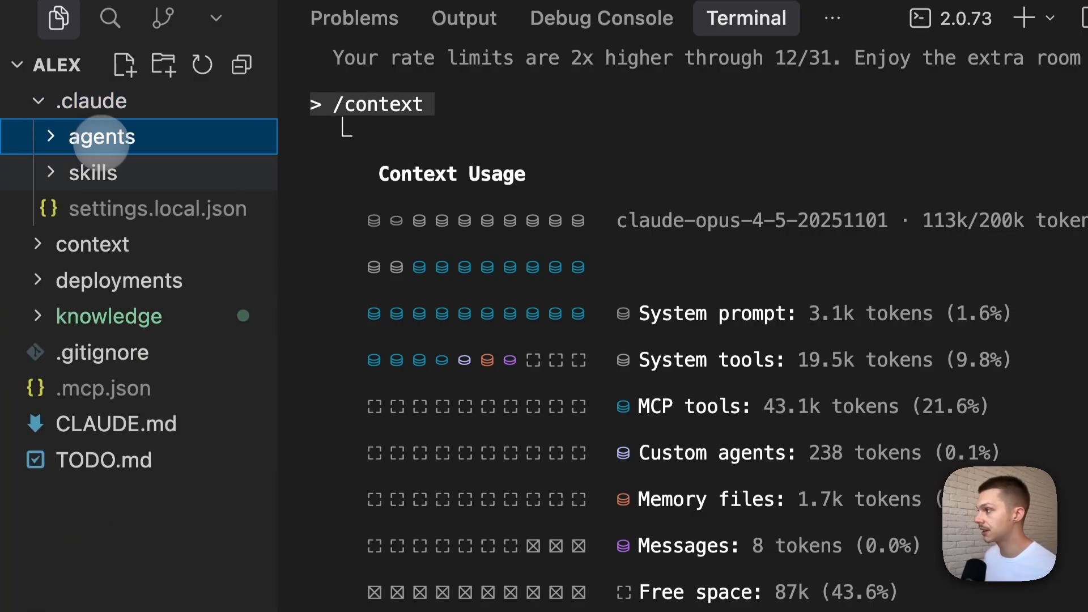
{"action": "left_click", "coordinate": [92, 172]}
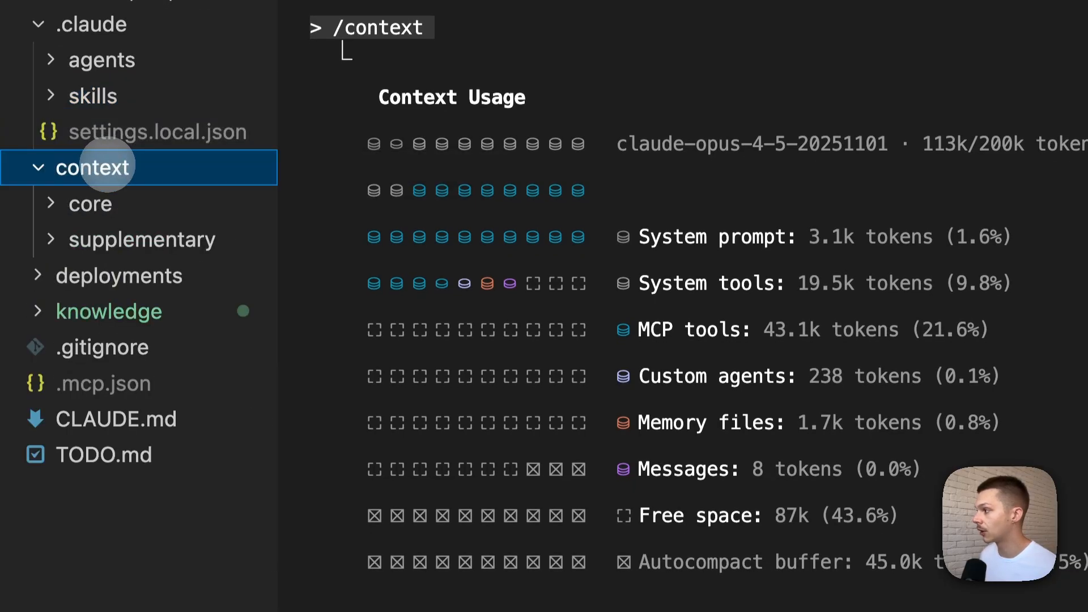
{"action": "mouse_move", "coordinate": [104, 167]}
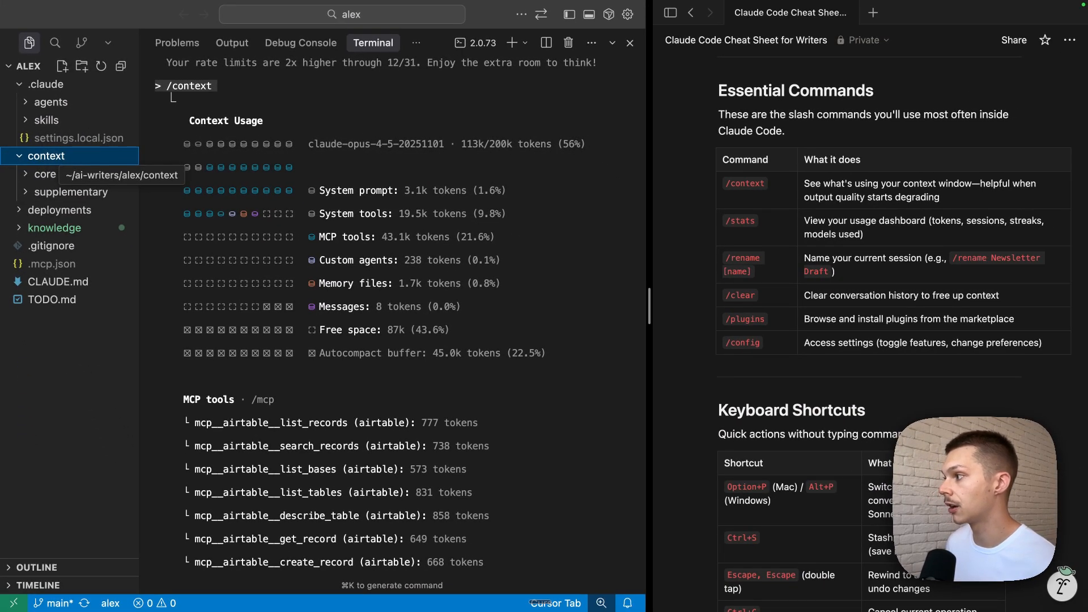
{"action": "left_click", "coordinate": [20, 156]}
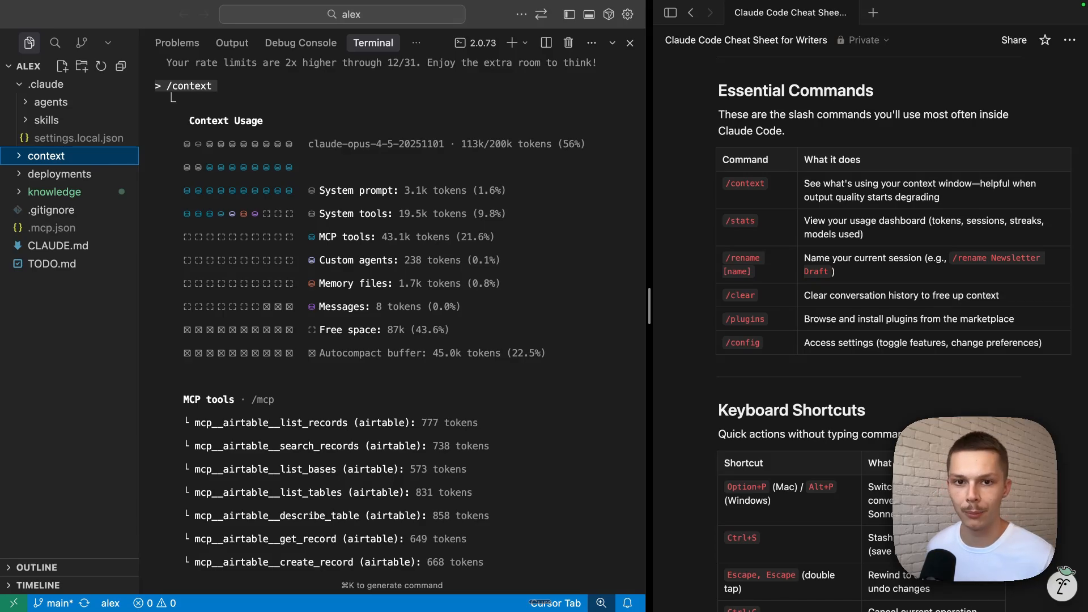
{"action": "left_click", "coordinate": [59, 173]}
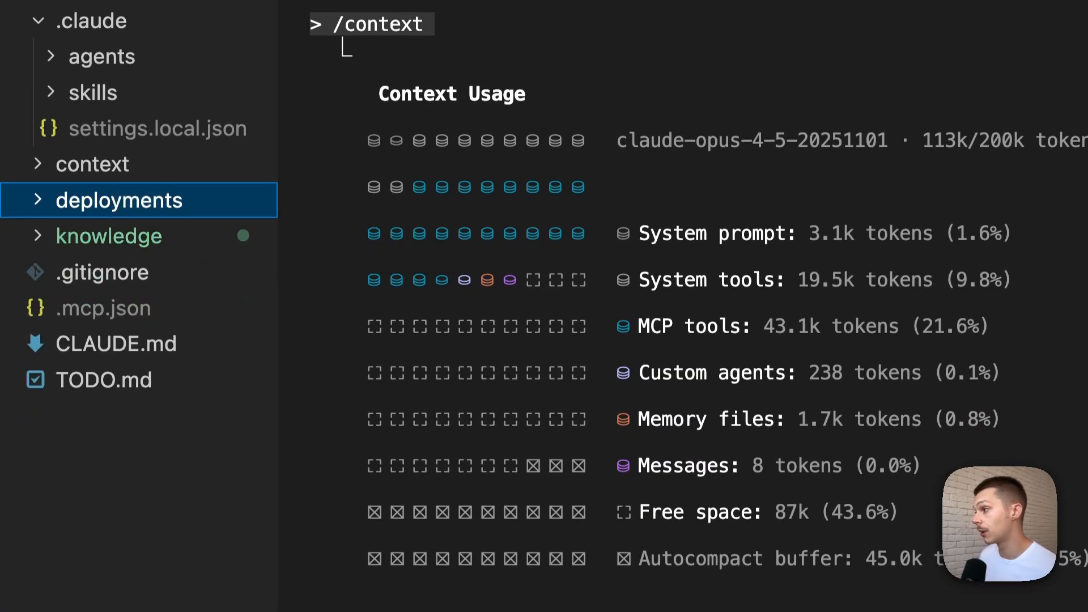
{"action": "left_click", "coordinate": [109, 236]}
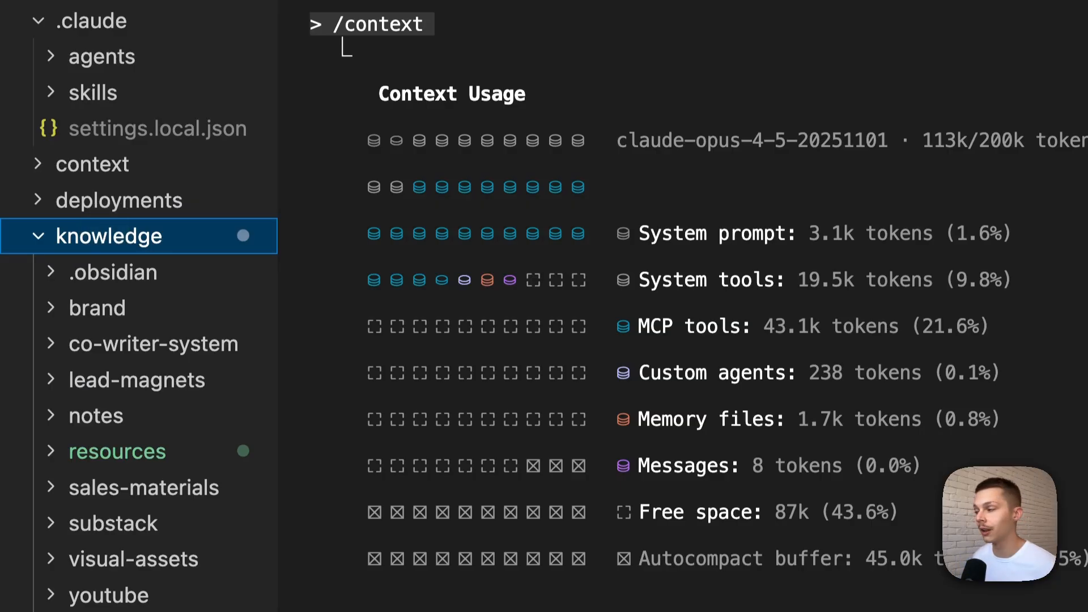
{"action": "mouse_move", "coordinate": [139, 393]}
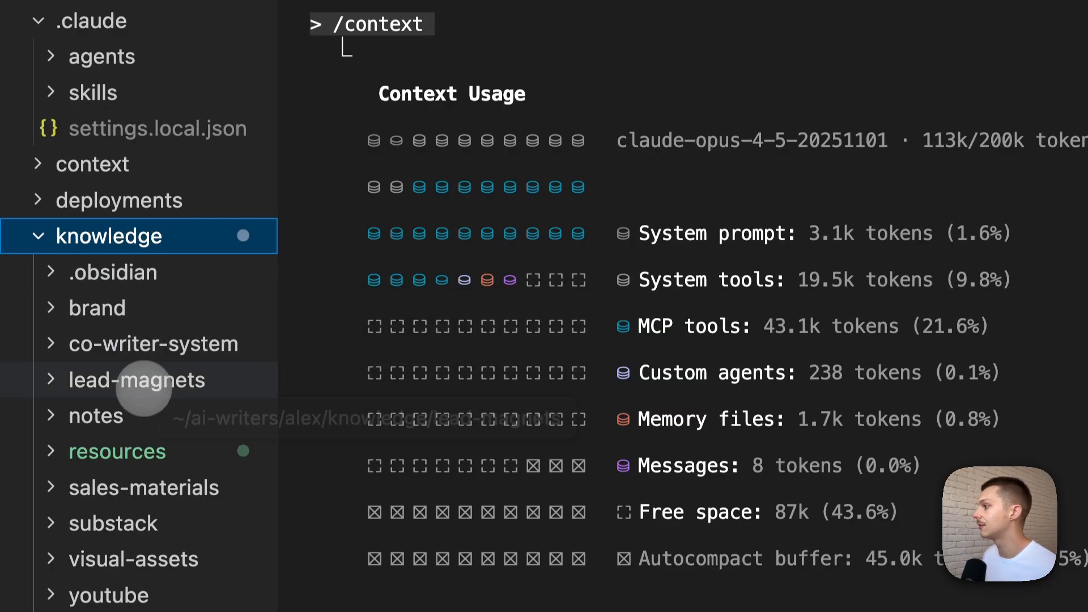
{"action": "mouse_move", "coordinate": [151, 415]}
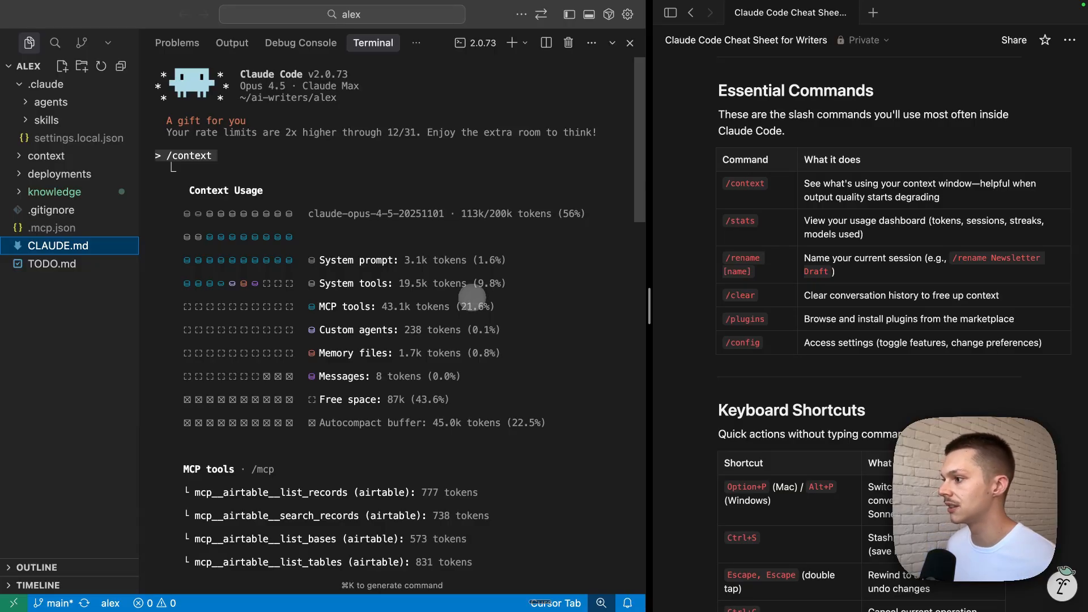
{"action": "scroll", "scroll_direction": "down", "scroll_amount": 3}
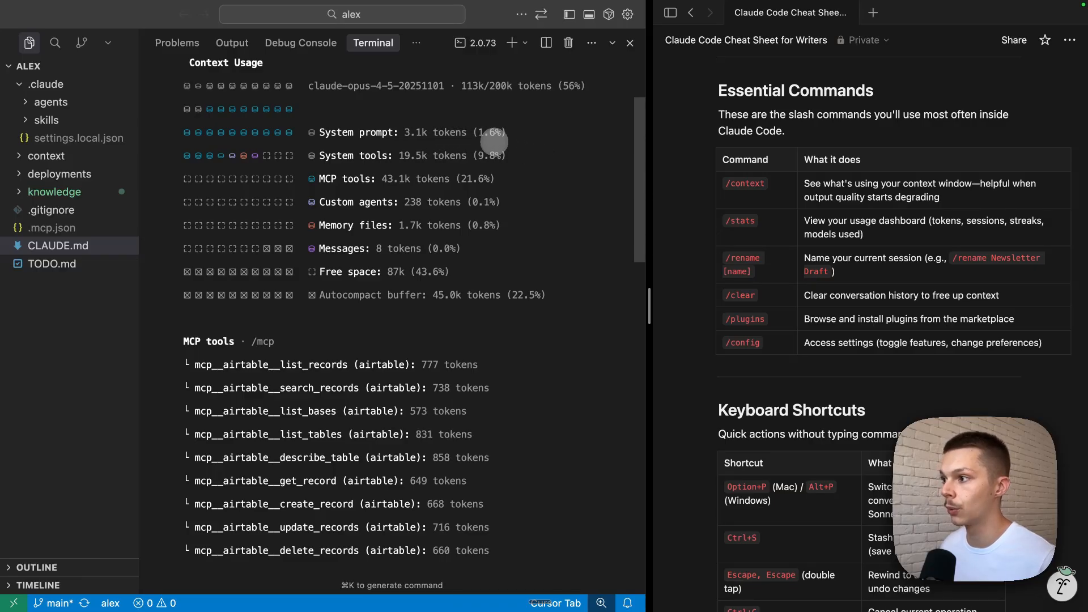
{"action": "scroll", "scroll_direction": "down", "scroll_amount": 3}
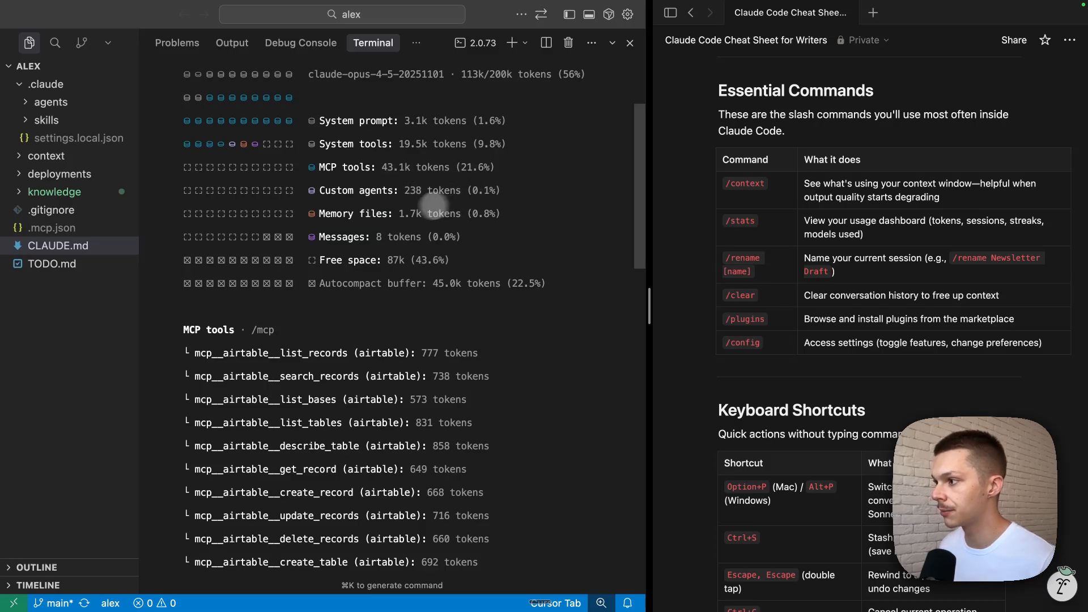
{"action": "mouse_move", "coordinate": [504, 222]}
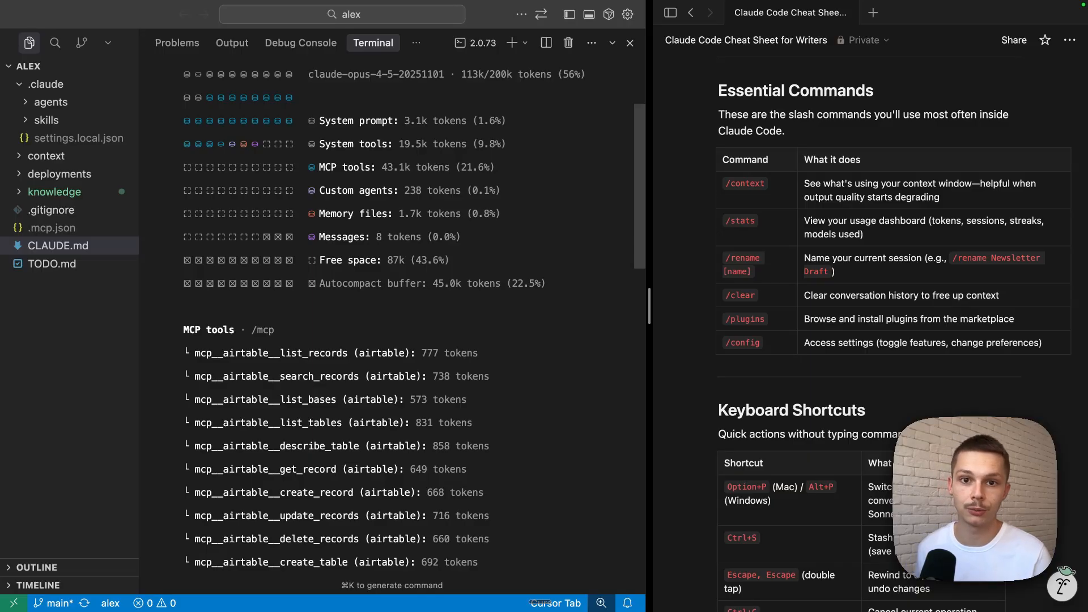
{"action": "mouse_move", "coordinate": [478, 173]}
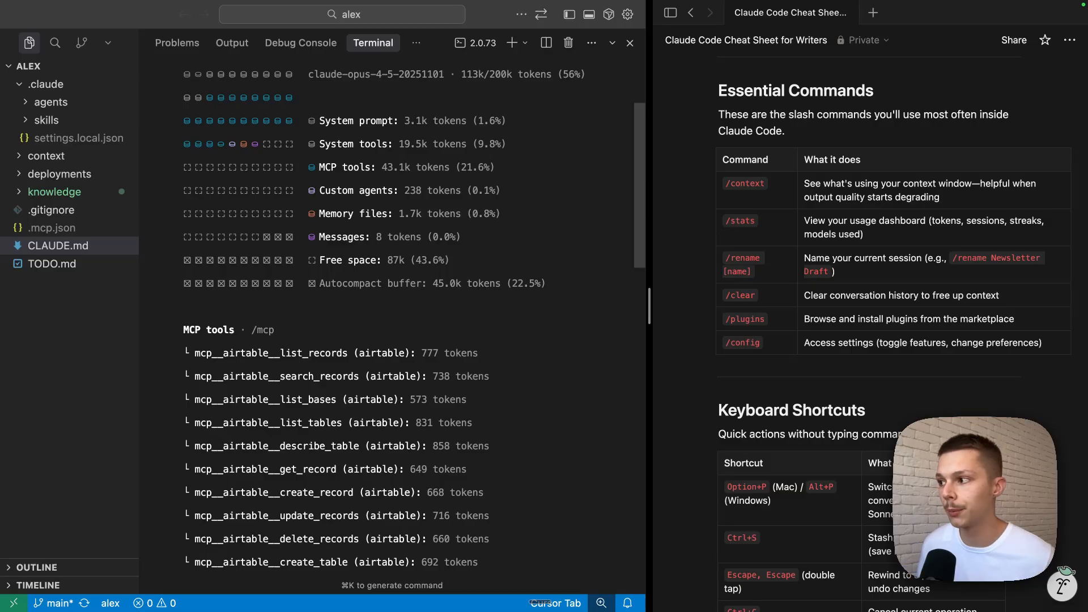
{"action": "scroll", "scroll_direction": "down", "scroll_amount": 3}
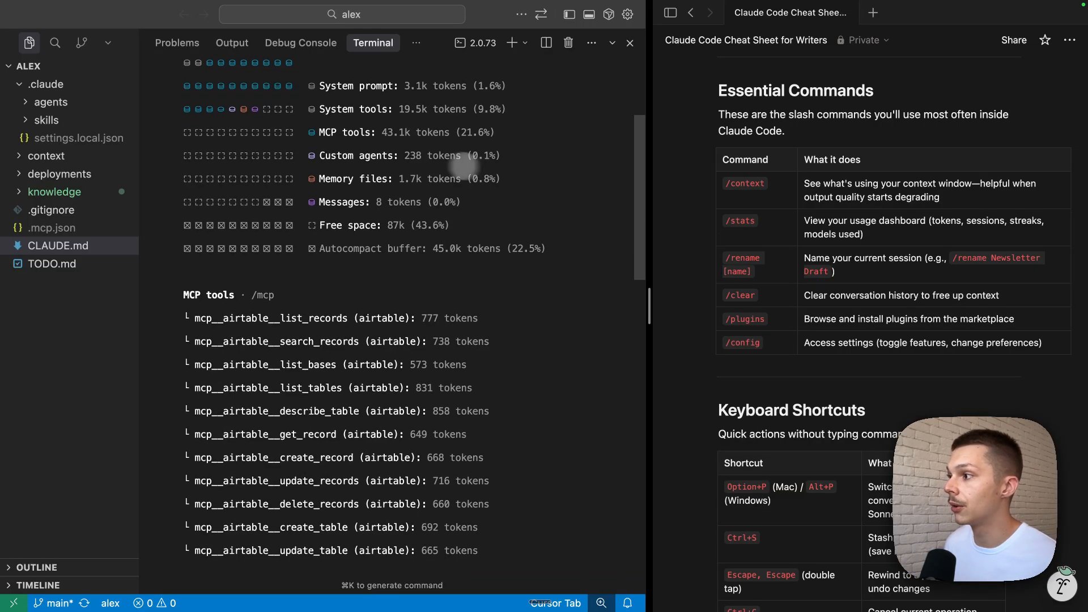
{"action": "scroll", "scroll_direction": "down", "scroll_amount": 3}
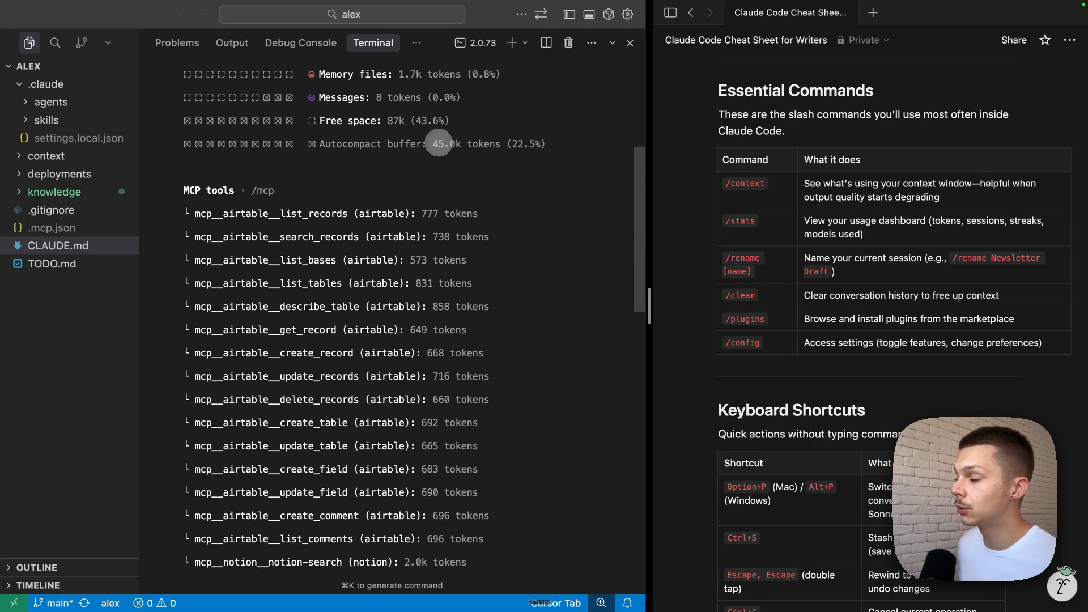
{"action": "scroll", "scroll_direction": "down", "scroll_amount": 3}
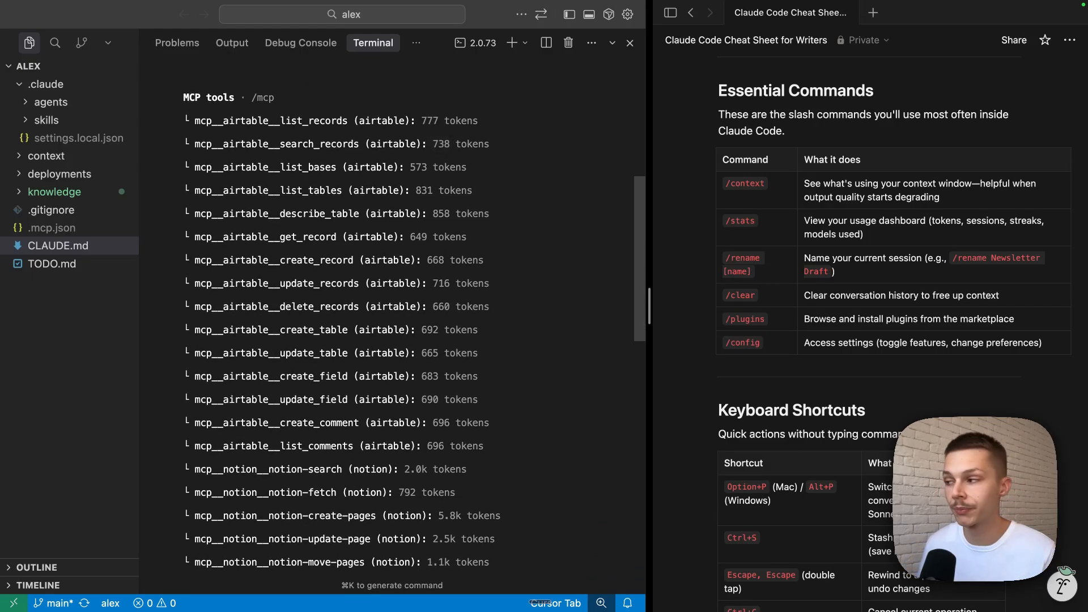
{"action": "mouse_move", "coordinate": [391, 208]}
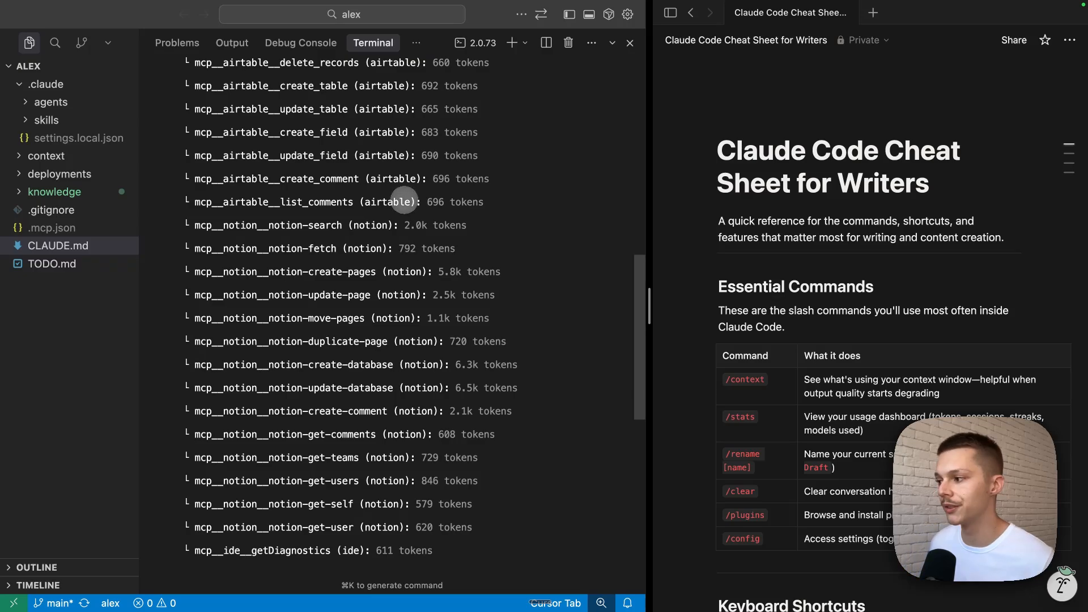
Step: Scroll the /context output to custom agents, CLAUDE.md memory and slash command totals
{"action": "scroll", "scroll_direction": "down", "scroll_amount": 3}
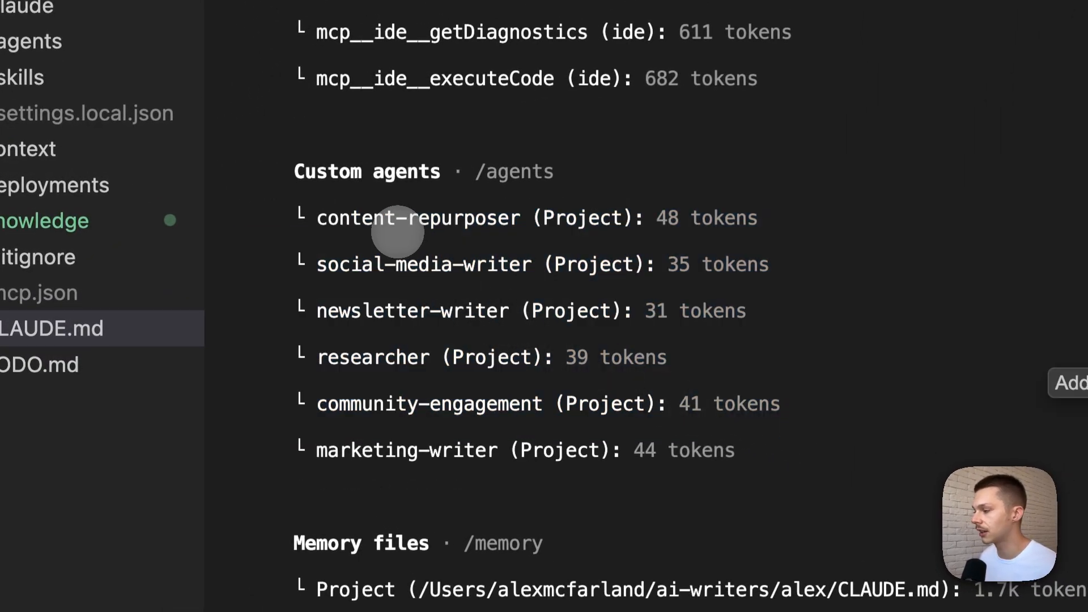
{"action": "mouse_move", "coordinate": [538, 310]}
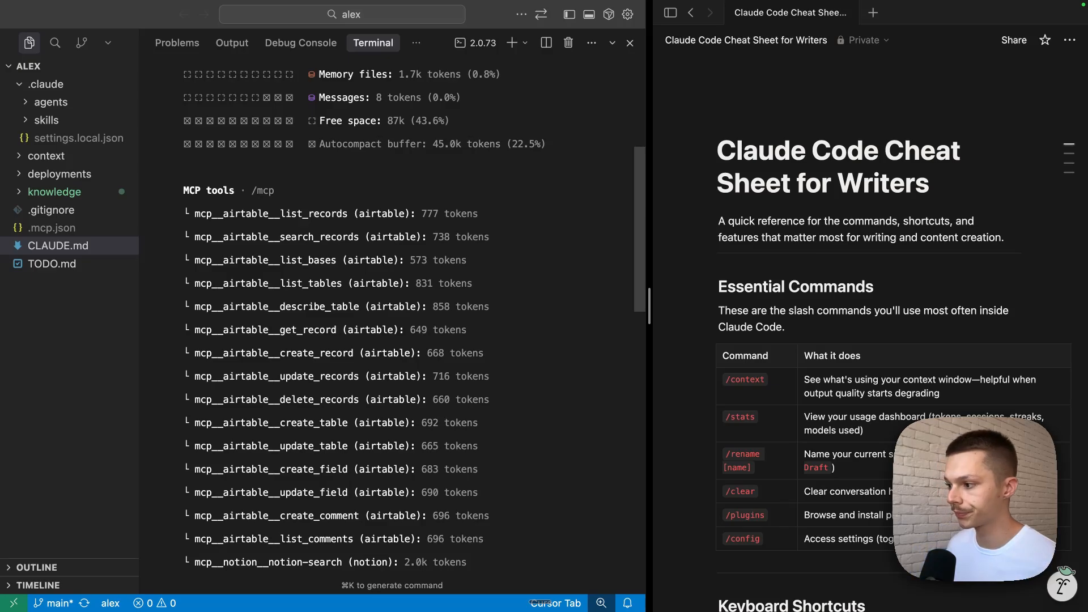
{"action": "scroll", "scroll_direction": "down", "scroll_amount": 3}
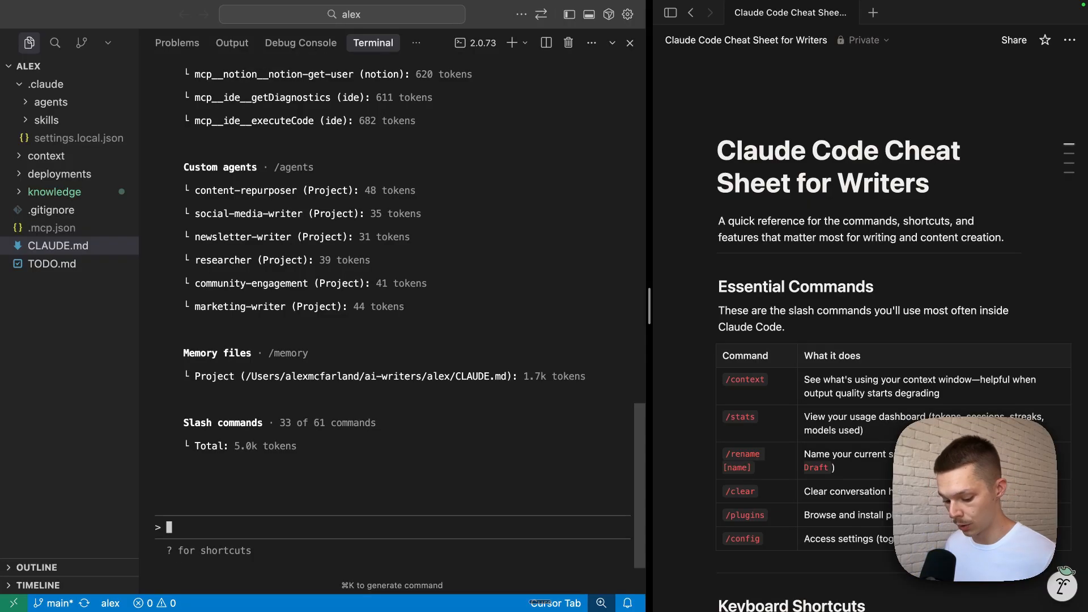
Step: Run /stats to show the dashboard: 325 sessions, 7.4m tokens, favorite Opus 4.5
{"action": "type", "text": "/stats"}
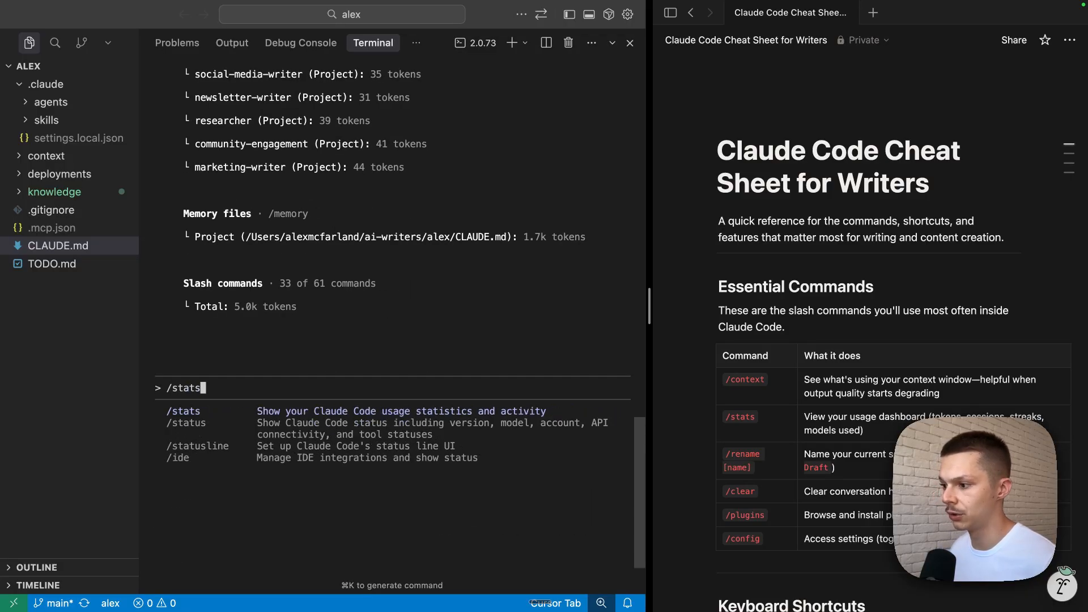
{"action": "key", "text": "Enter"}
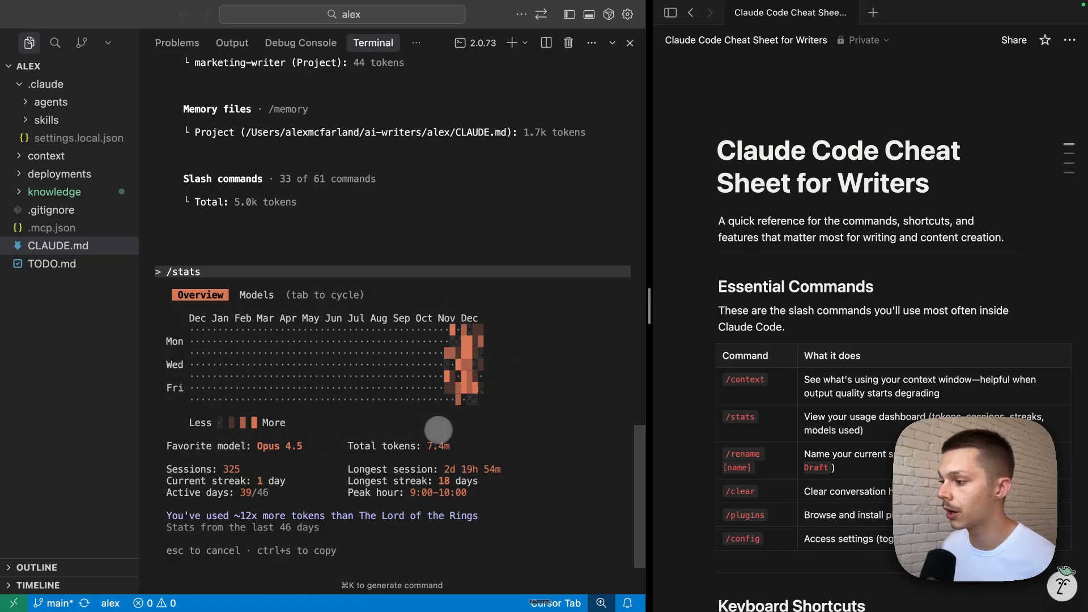
{"action": "mouse_move", "coordinate": [340, 478]}
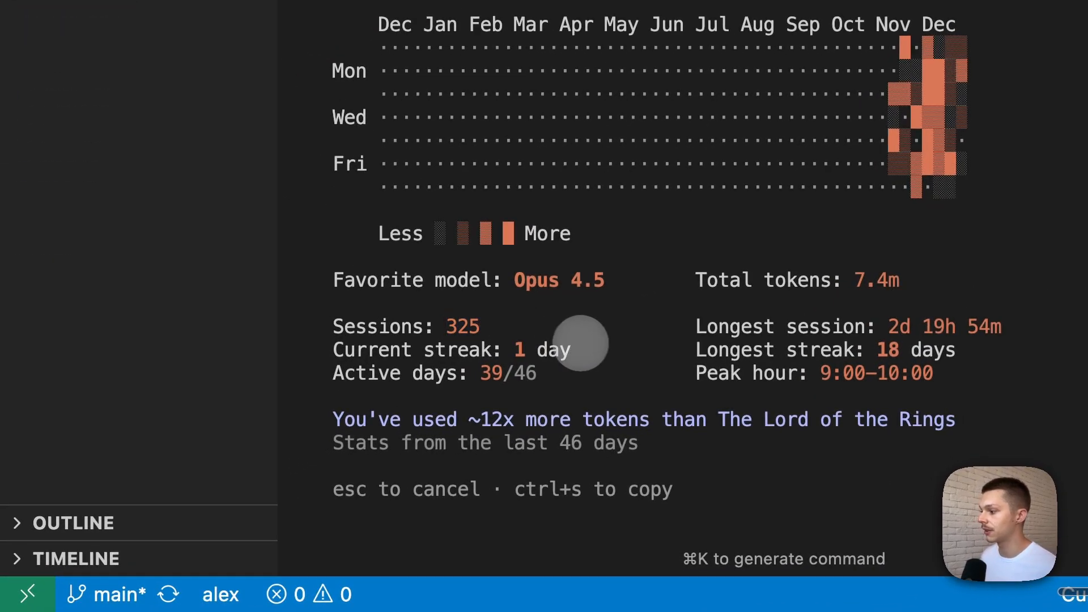
{"action": "mouse_move", "coordinate": [486, 385]}
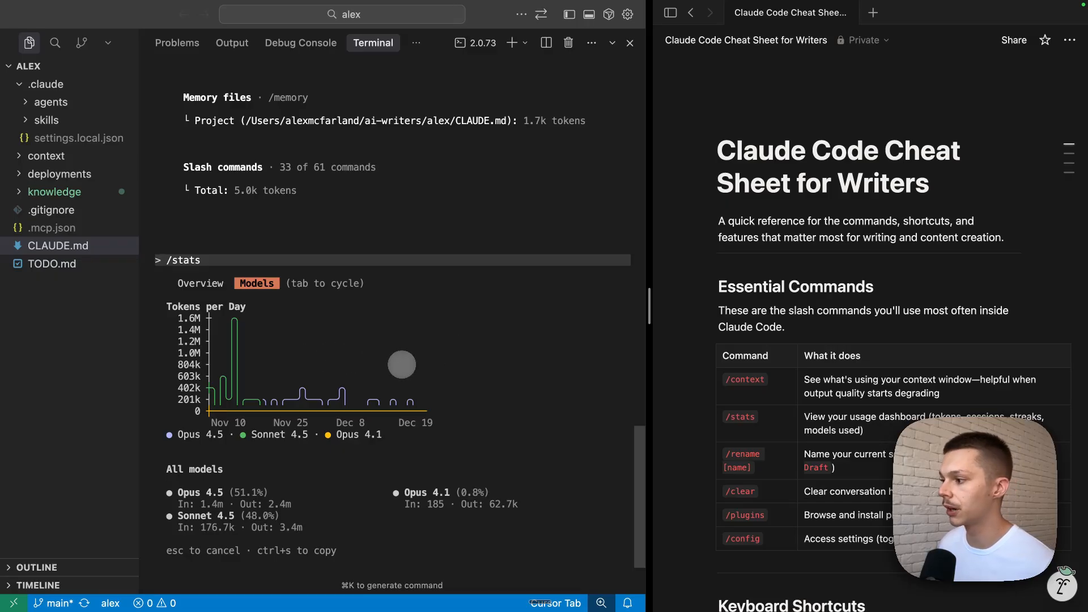
{"action": "mouse_move", "coordinate": [390, 291]}
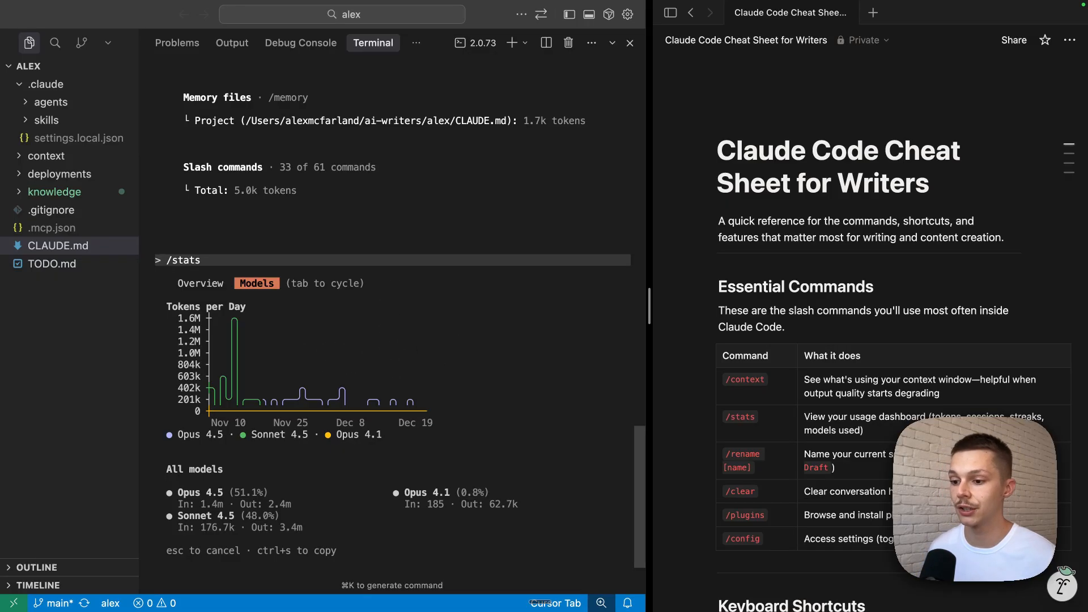
Step: Dismiss stats and run /plugin to list 40 discoverable official plugins
{"action": "key", "text": "Escape"}
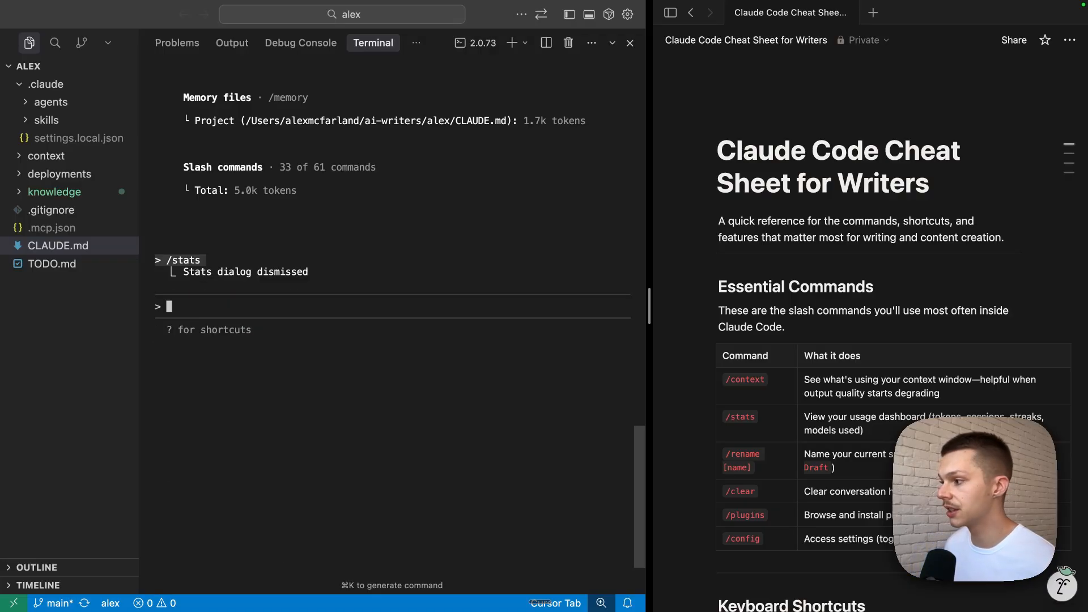
{"action": "type", "text": "/plugi"}
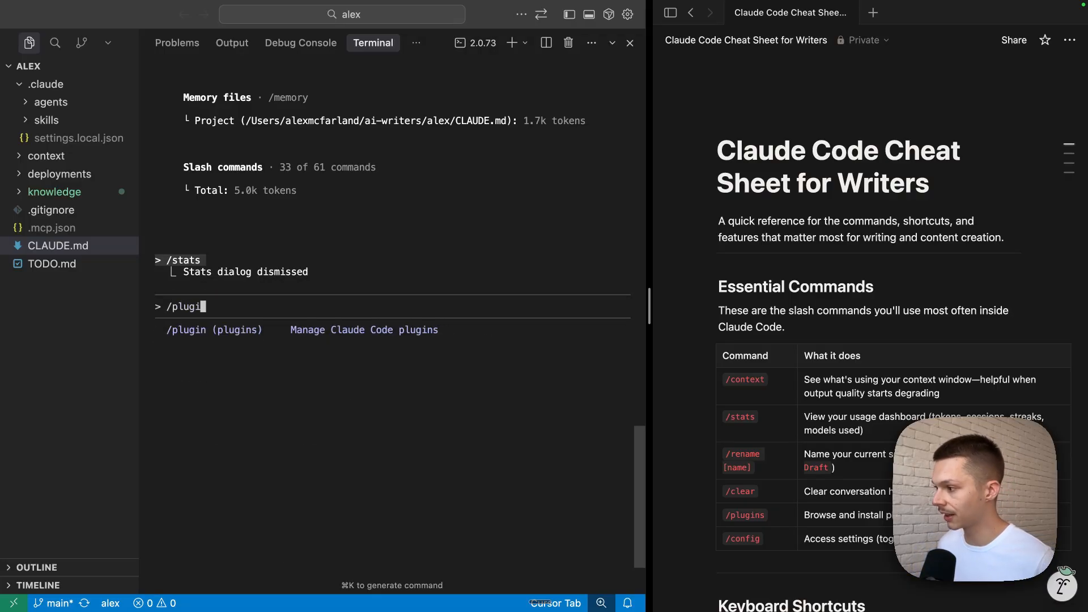
{"action": "key", "text": "Enter"}
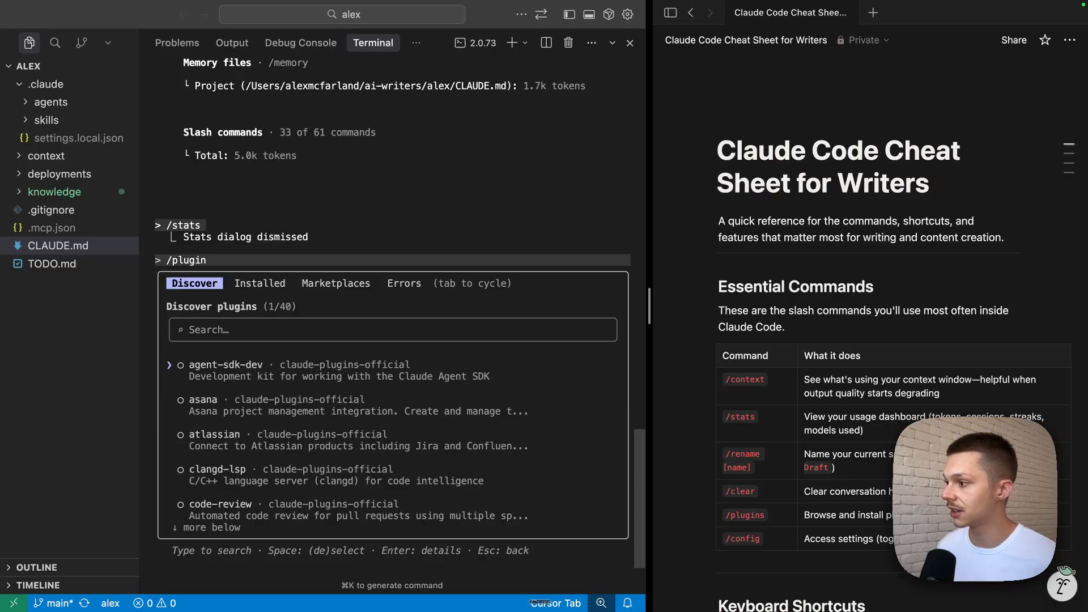
Step: Move through the Discover list to Notion and view its plugin details
{"action": "key", "text": "Down"}
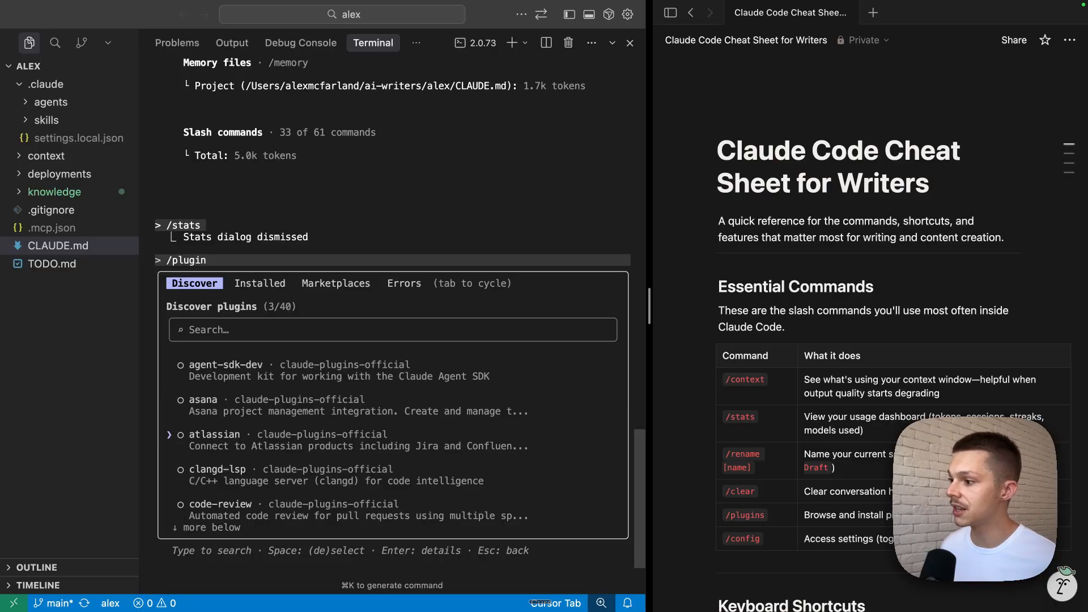
{"action": "key", "text": "Up"}
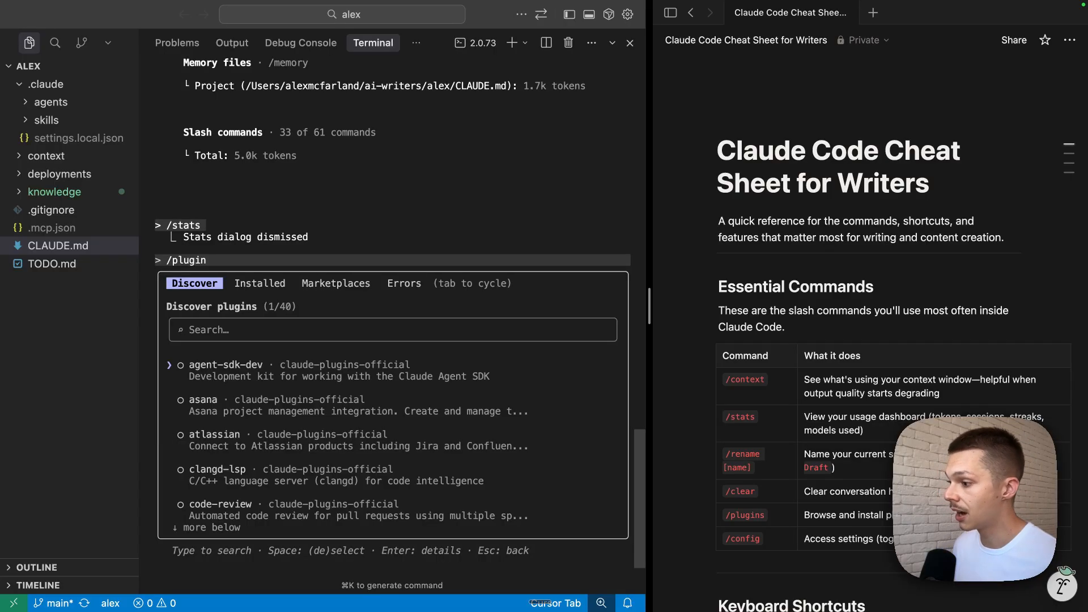
{"action": "scroll", "scroll_direction": "down", "scroll_amount": 3}
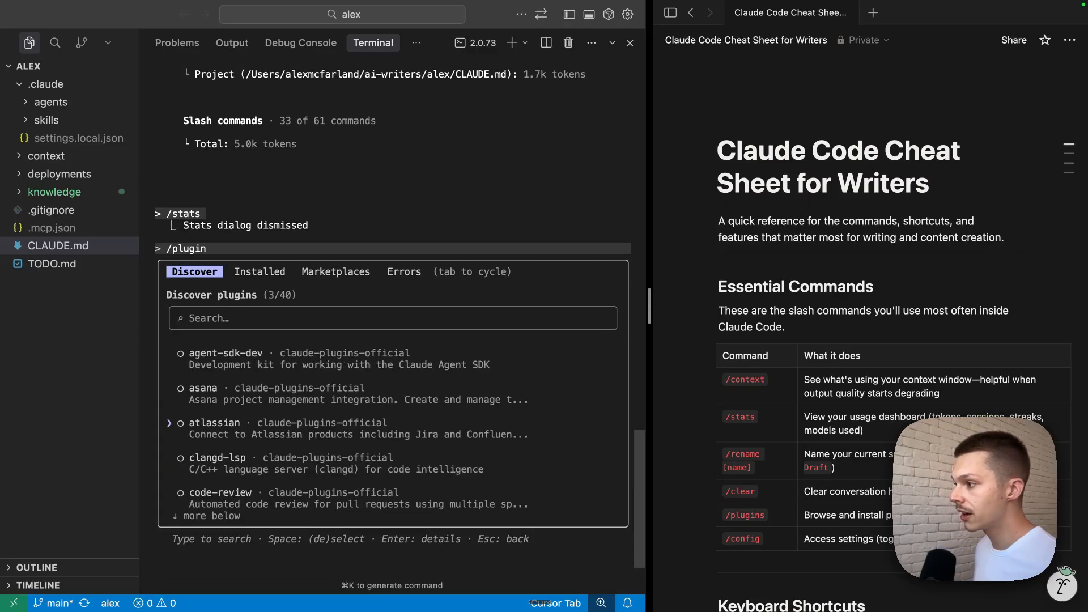
{"action": "scroll", "scroll_direction": "down", "scroll_amount": 3}
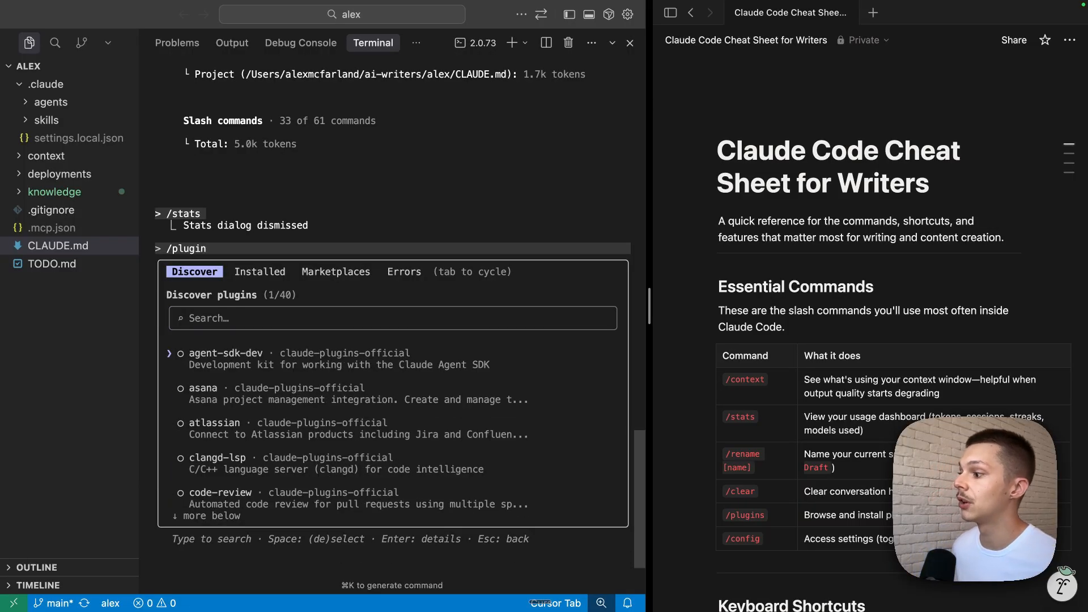
{"action": "key", "text": "Down"}
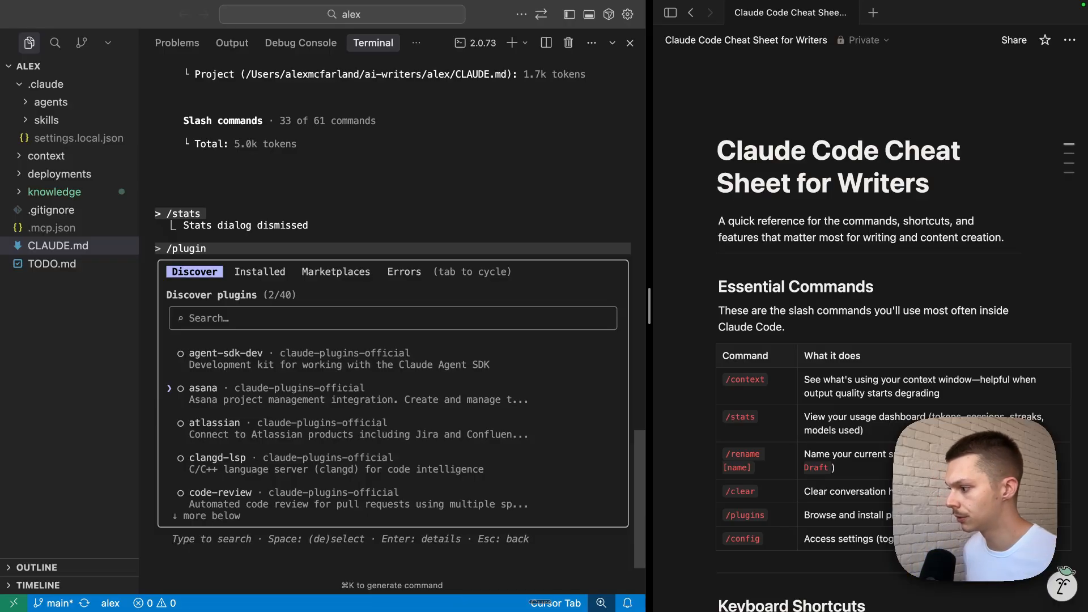
{"action": "scroll", "scroll_direction": "down", "scroll_amount": 3}
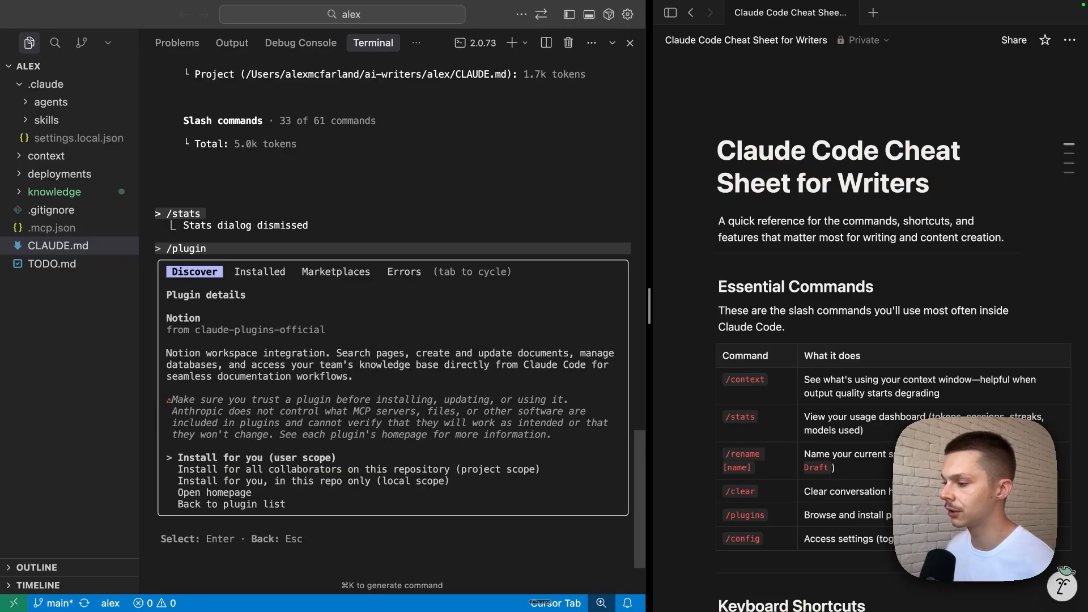
Step: Review Notion's details, then go back to the discover list without installing
{"action": "left_click_drag", "start_coordinate": [336, 352], "coordinate": [476, 353]}
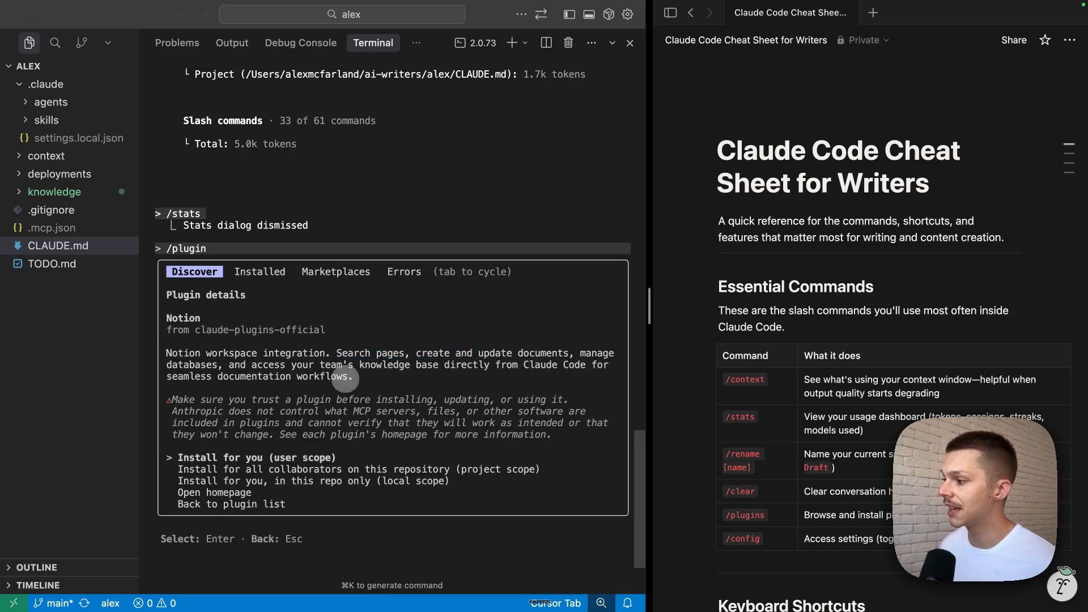
{"action": "mouse_move", "coordinate": [402, 380]}
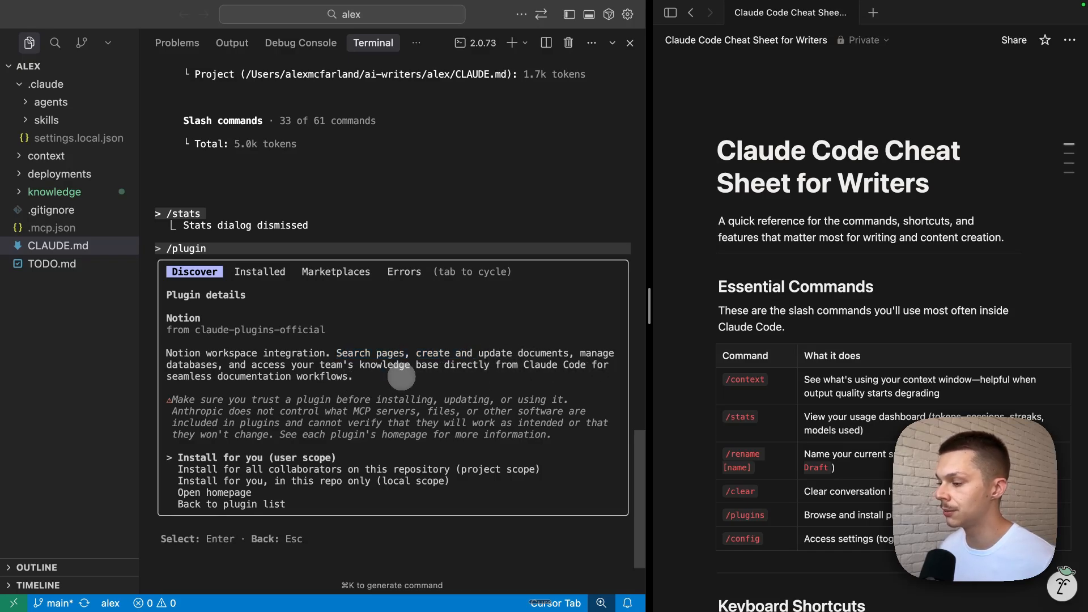
{"action": "mouse_move", "coordinate": [549, 386]}
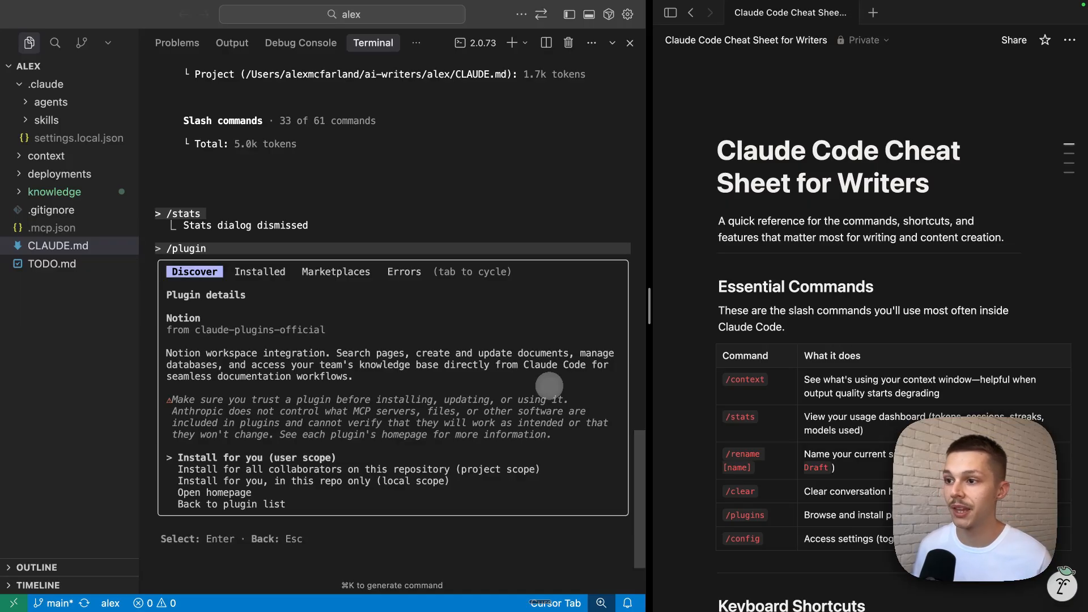
{"action": "mouse_move", "coordinate": [943, 276]}
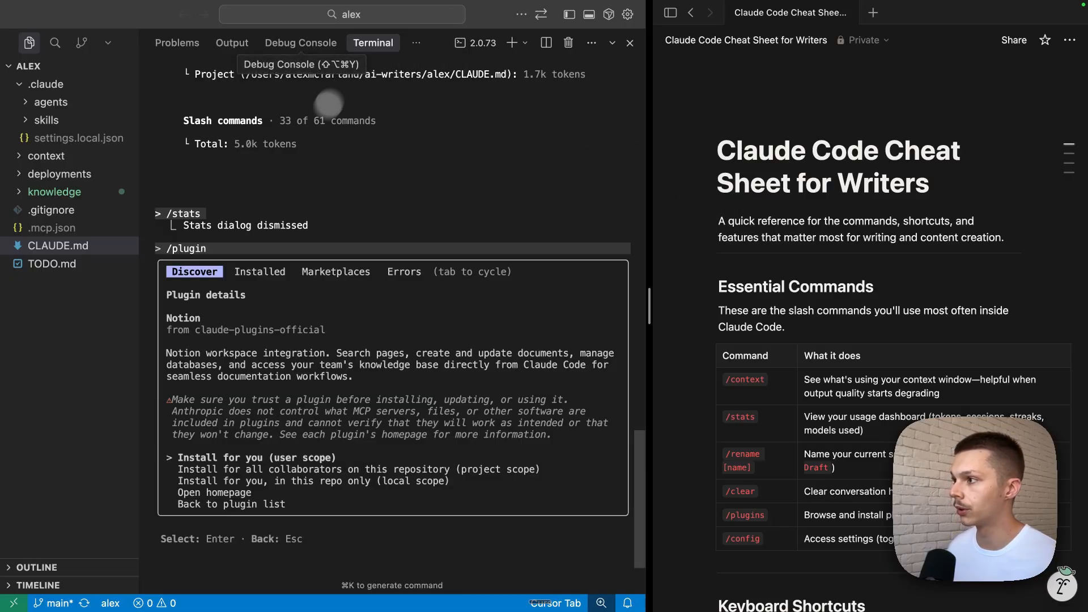
{"action": "mouse_move", "coordinate": [405, 340]}
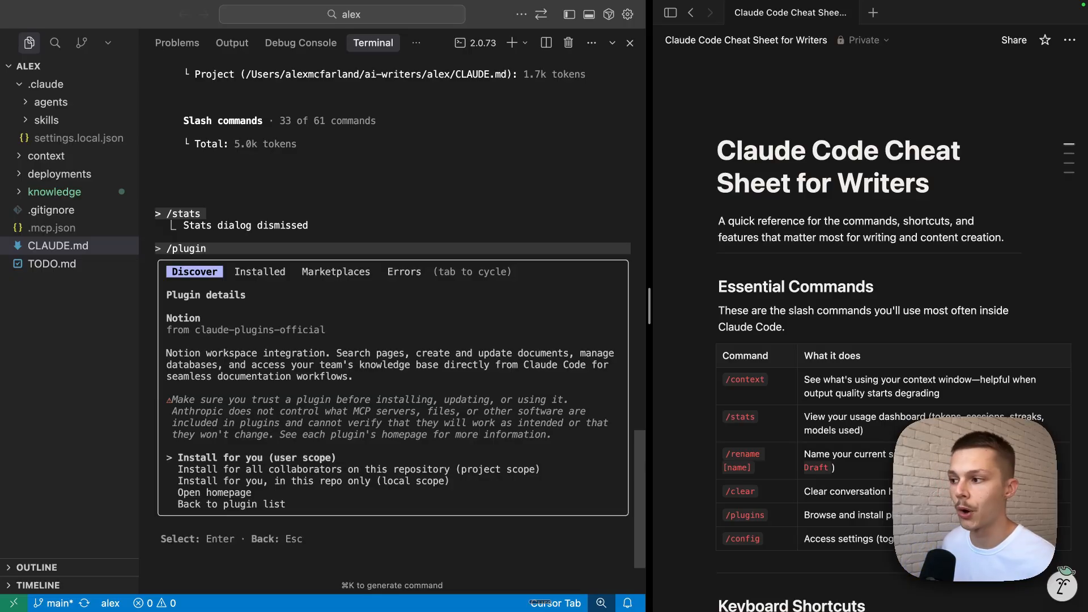
{"action": "key", "text": "Escape"}
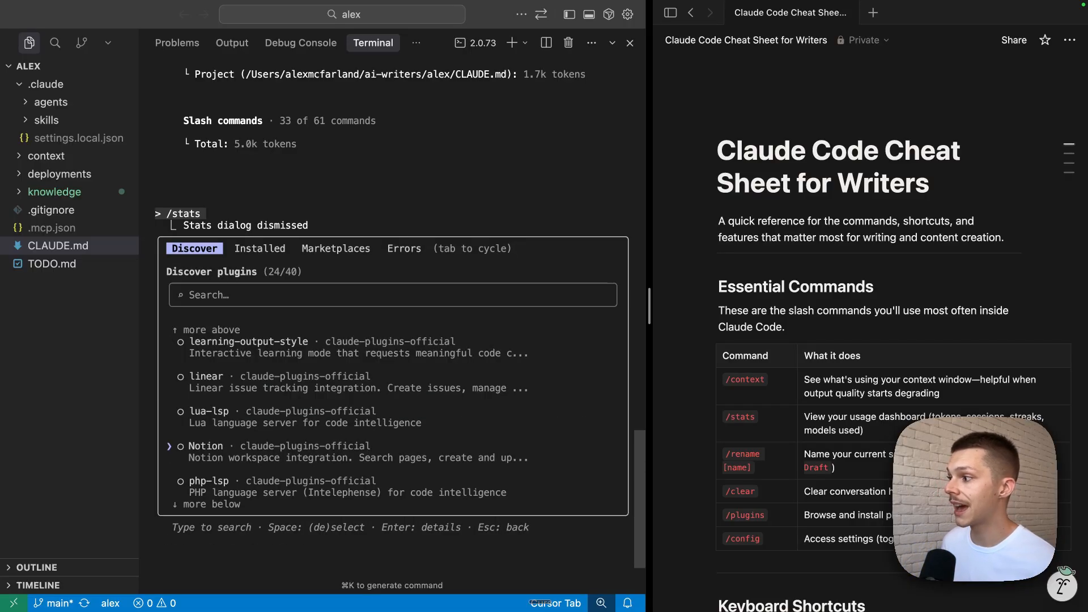